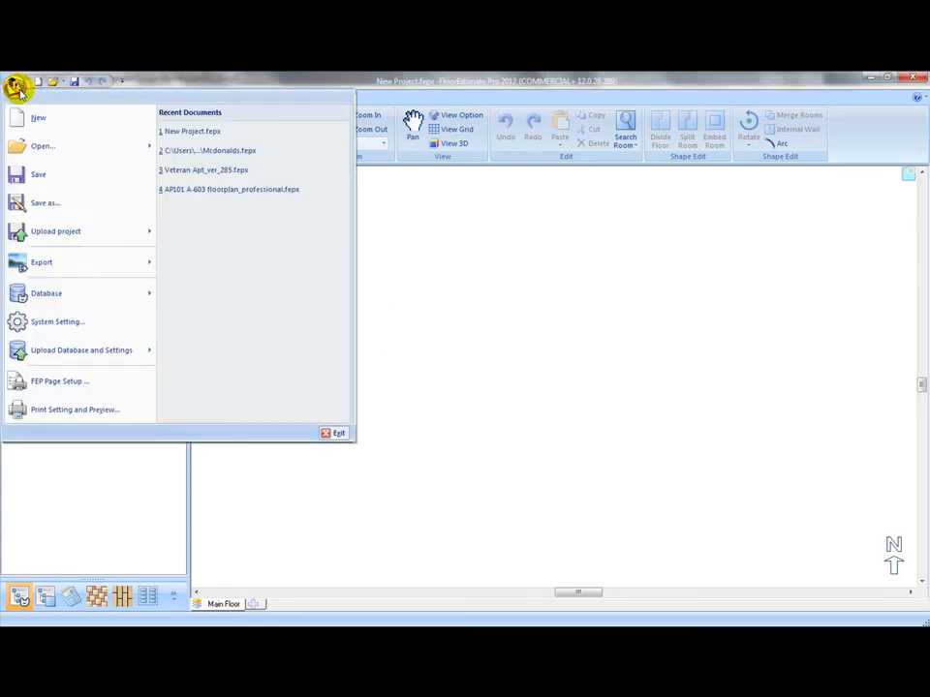
Open the Database submenu listing product/services, customer, installer and vendor databases
click(45, 293)
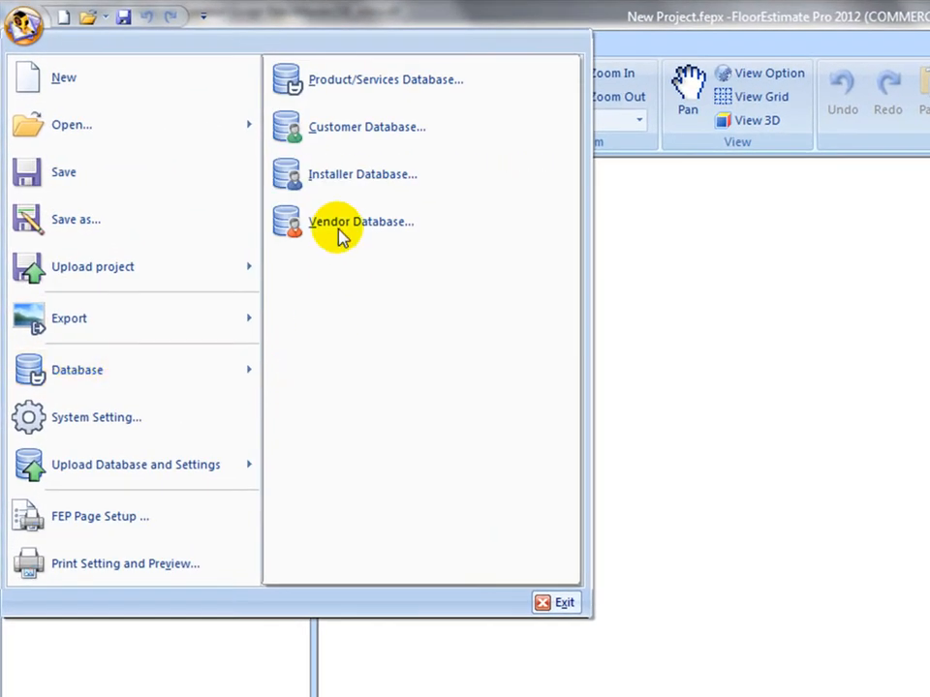
Open the Product/Services Database, expand Ceramic Tile, and expand then collapse REGIS PATTERN
click(385, 80)
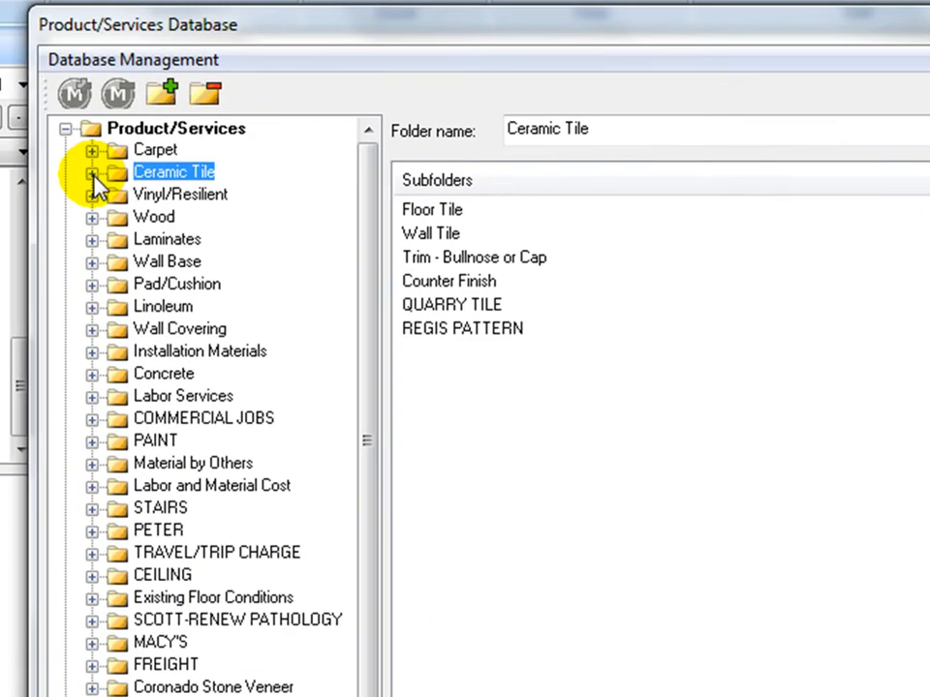
click(91, 171)
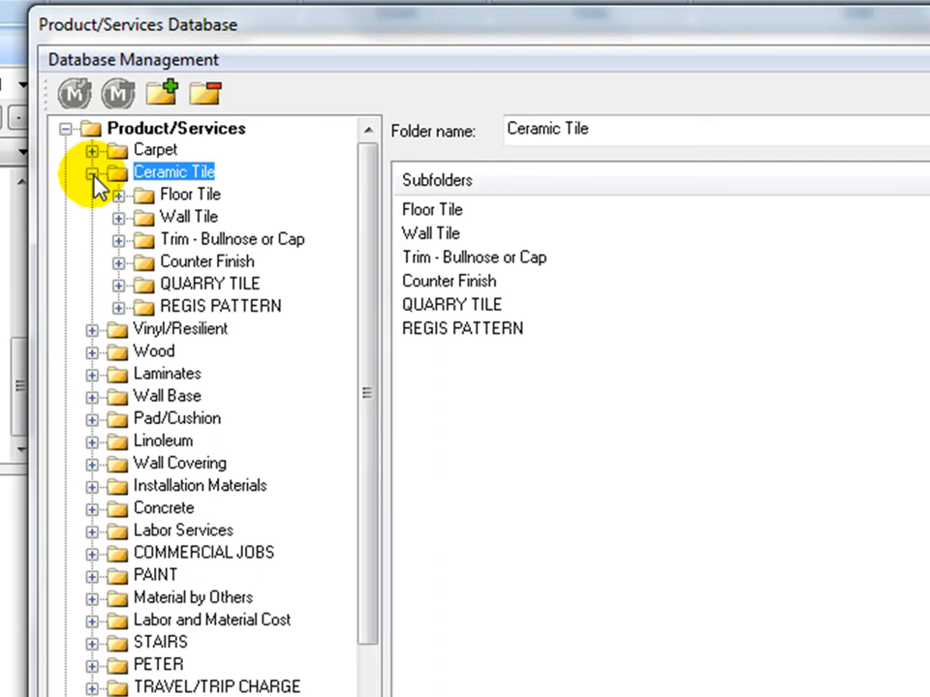
mouse_move(134, 300)
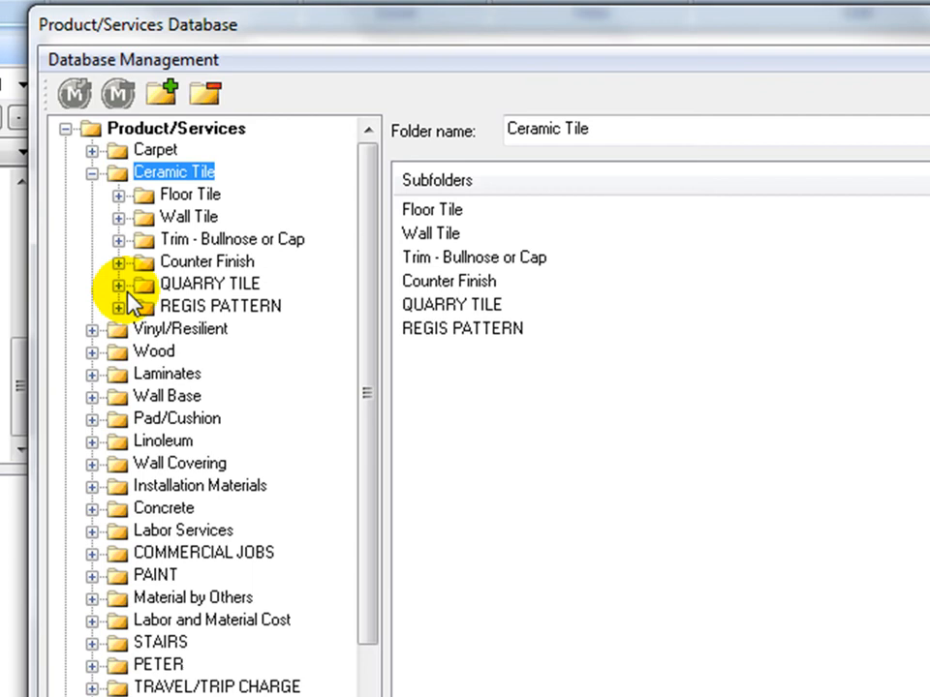
click(92, 306)
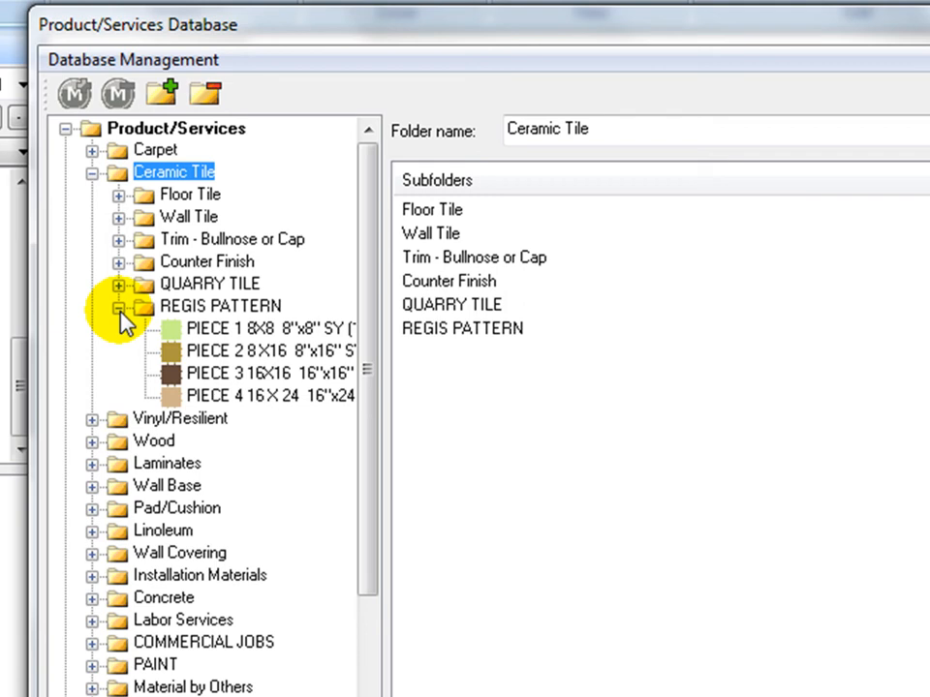
click(118, 307)
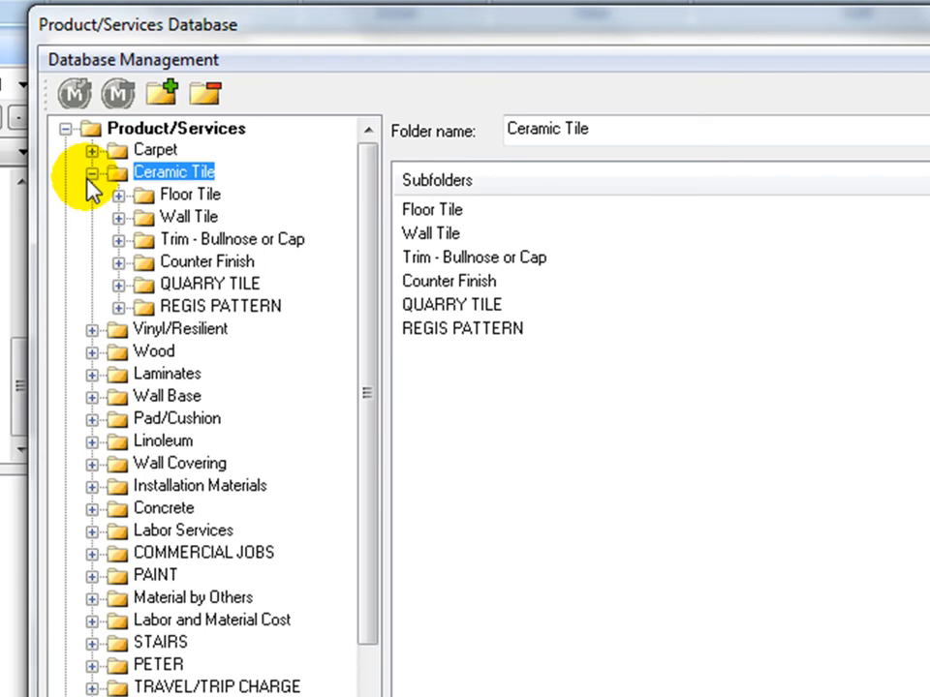
mouse_move(79, 288)
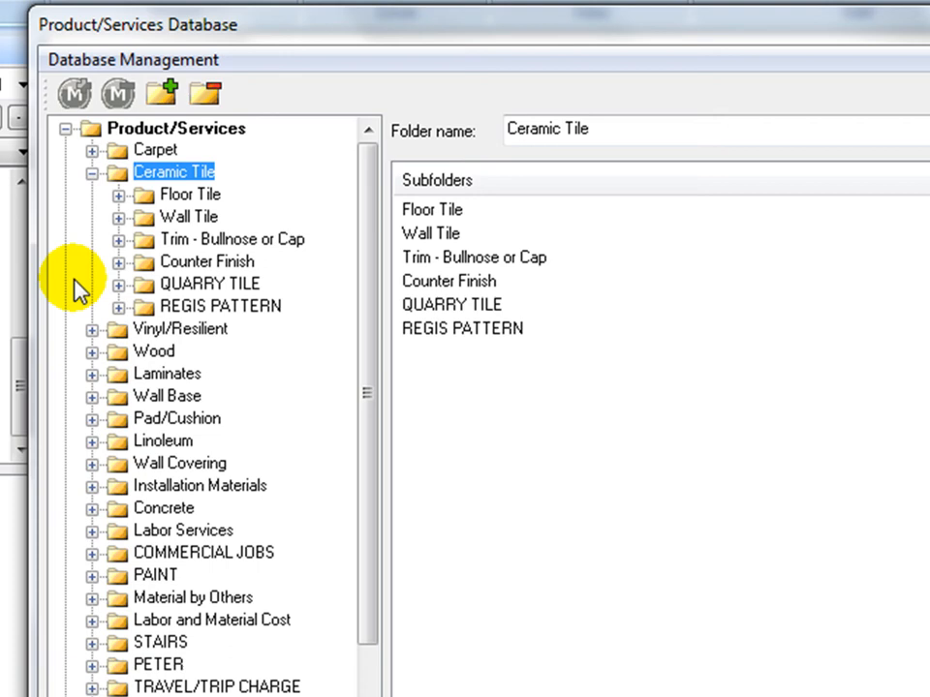
Expand the Vinyl/Resilient and Wood categories in the database tree
click(92, 328)
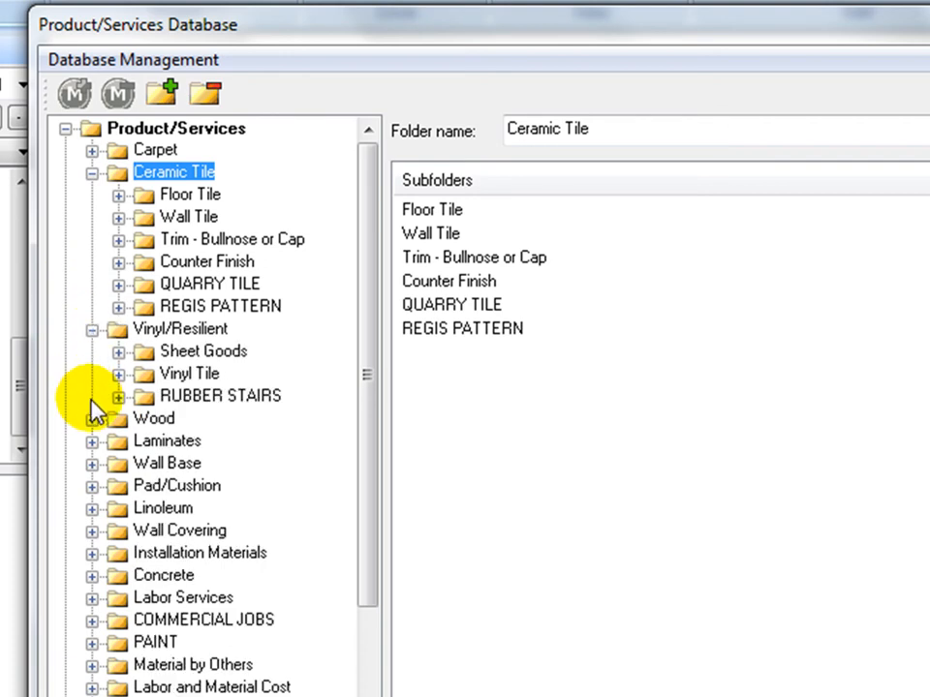
click(93, 419)
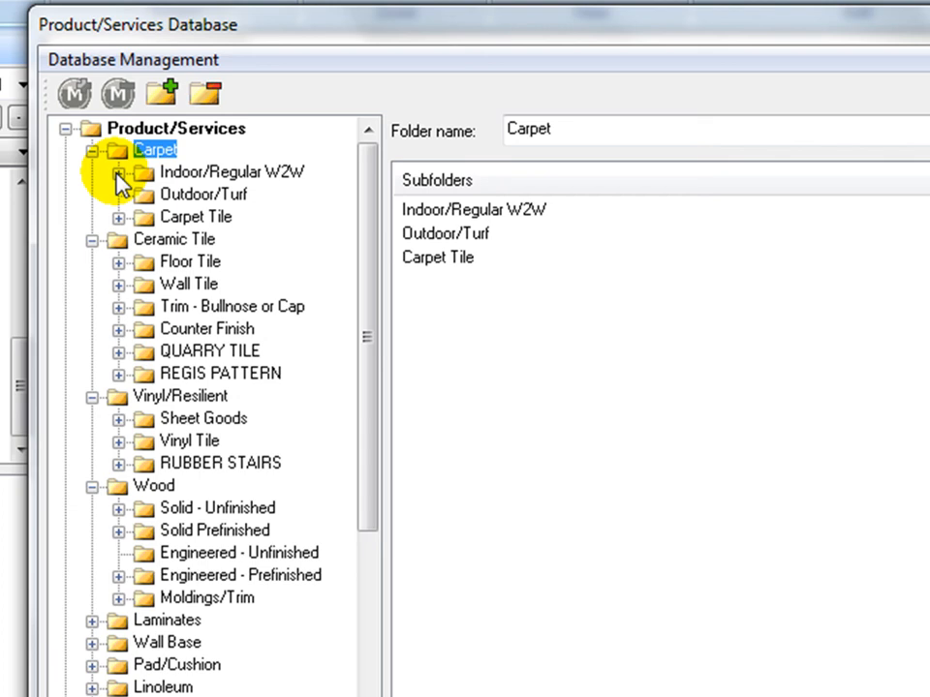
mouse_move(198, 187)
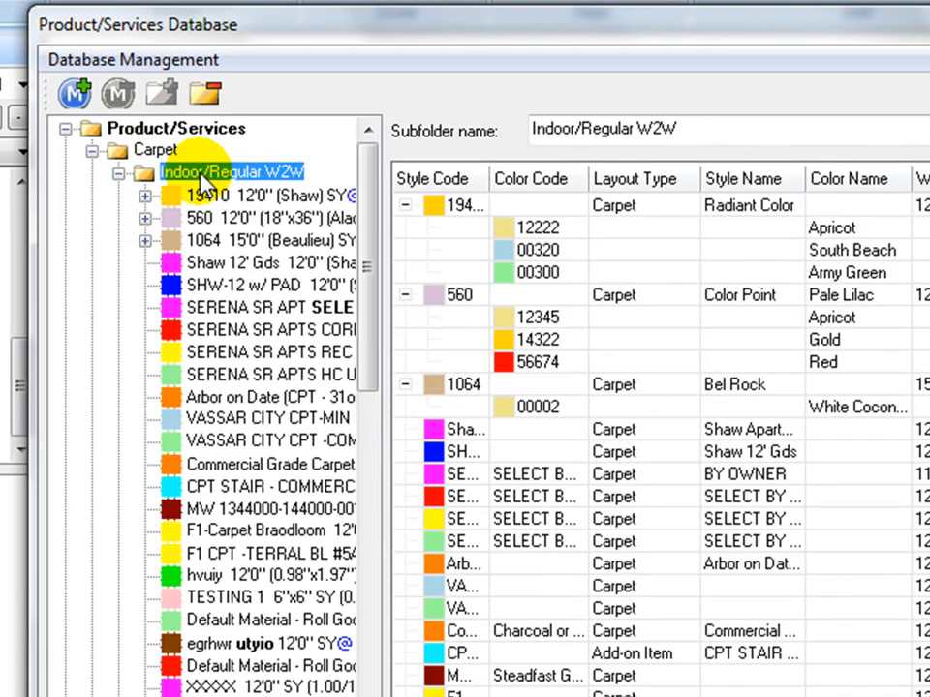
mouse_move(376, 202)
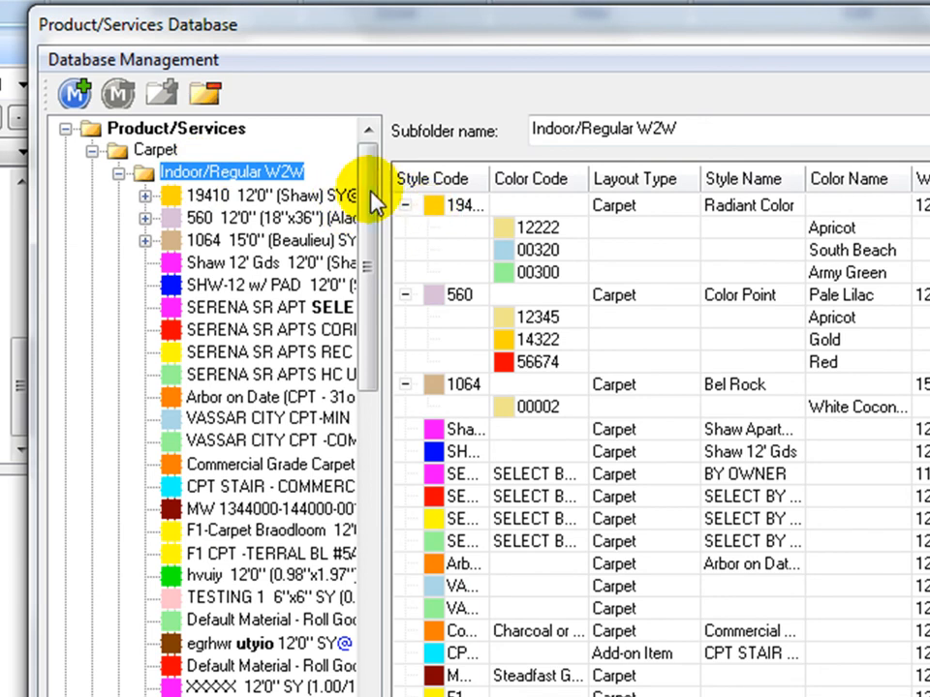
Show the full details of a red SERENA SR APTS carpet item under Indoor/Regular W2W
scroll(down, 3)
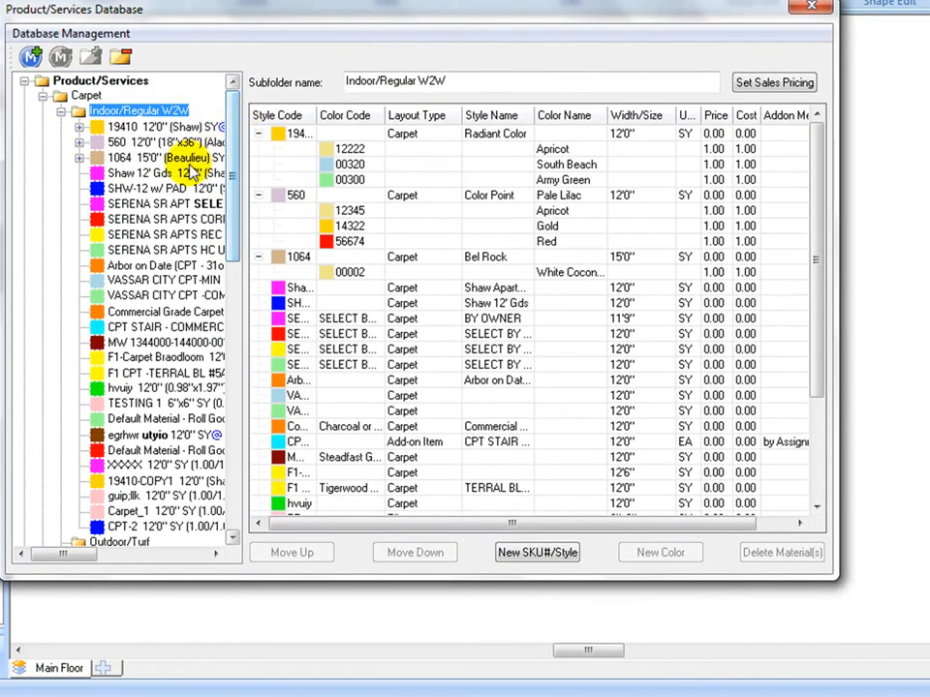
click(164, 219)
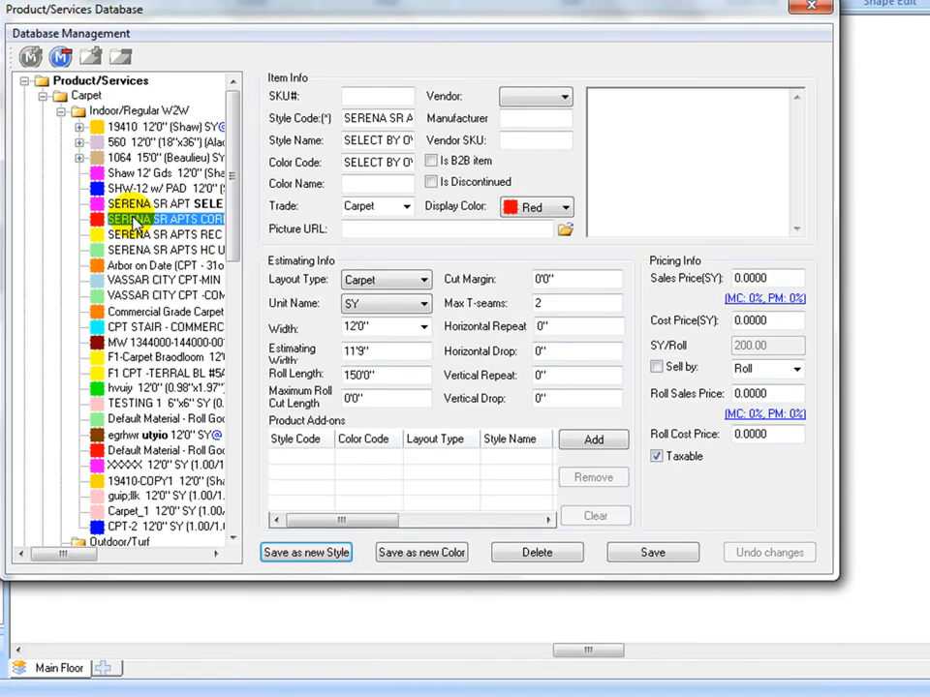